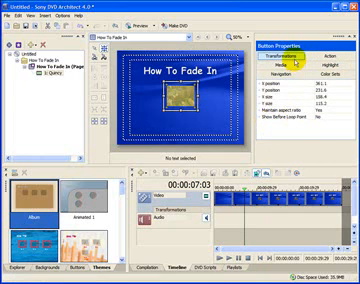
pyautogui.moveTo(330, 128)
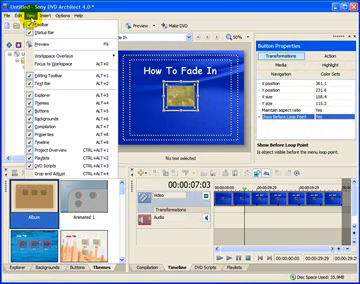
pyautogui.moveTo(43, 186)
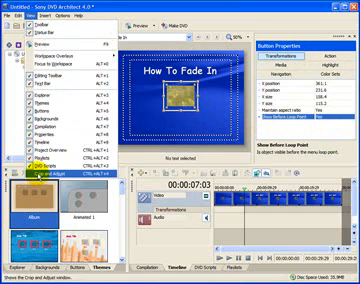